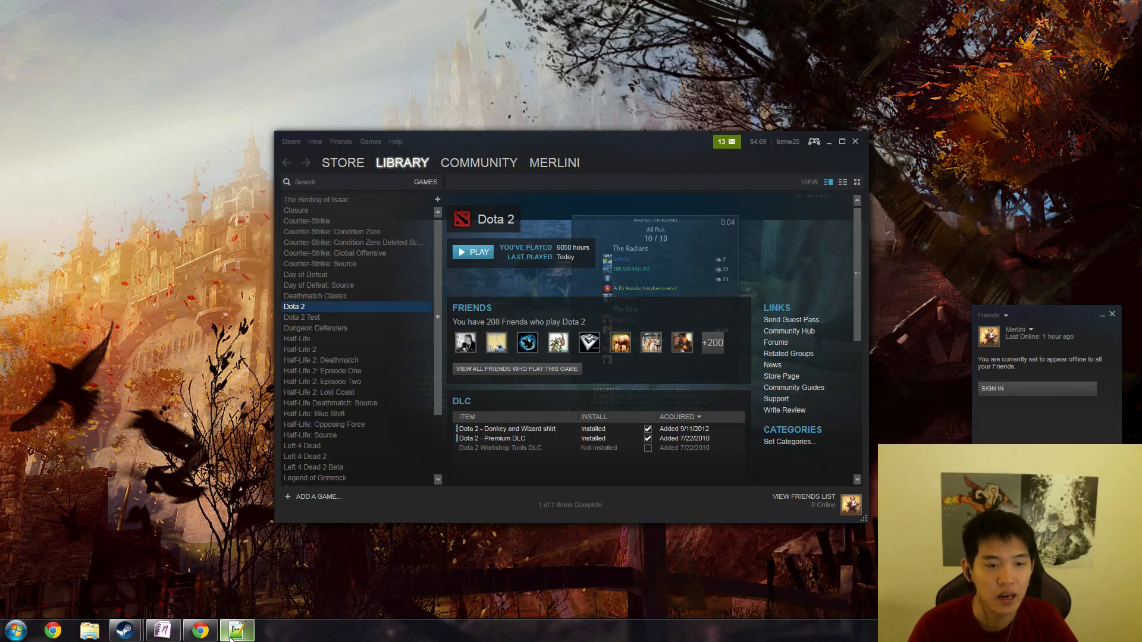
Step: Review Dota 2's launch options in Steam and return to the commands file in Notepad++
left_click(235, 629)
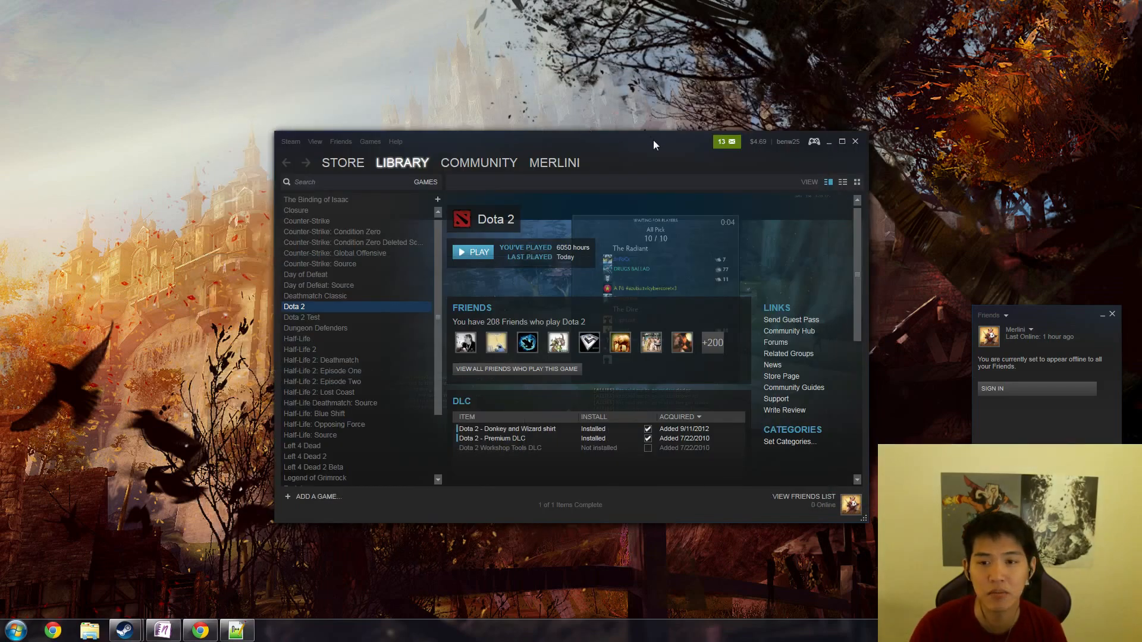
left_click(402, 163)
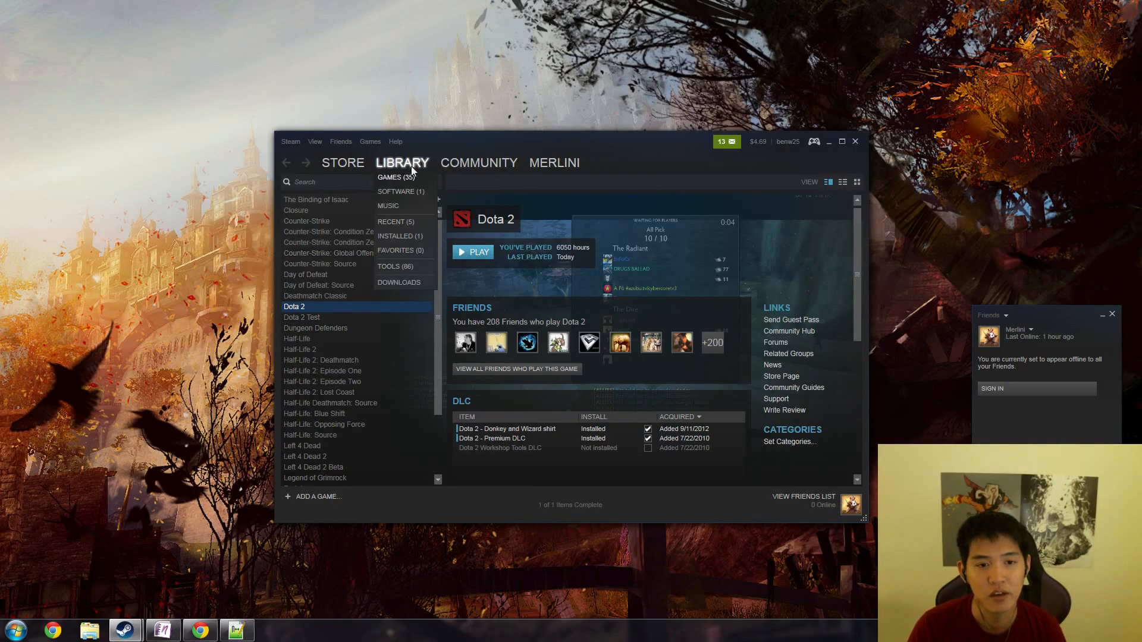
left_click(393, 177)
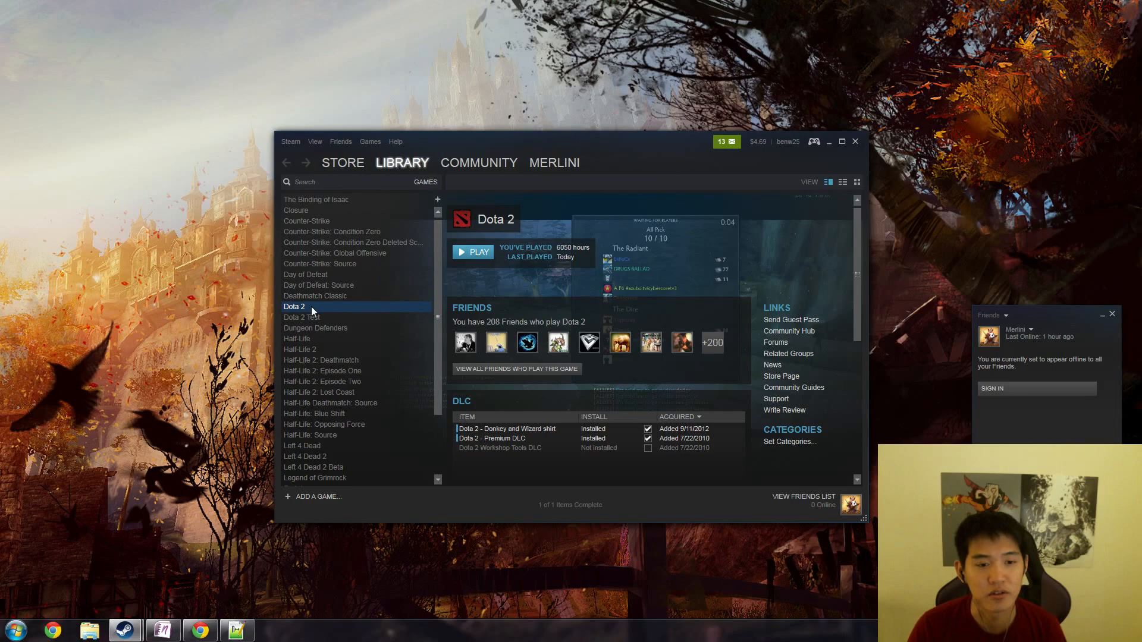
right_click(293, 307)
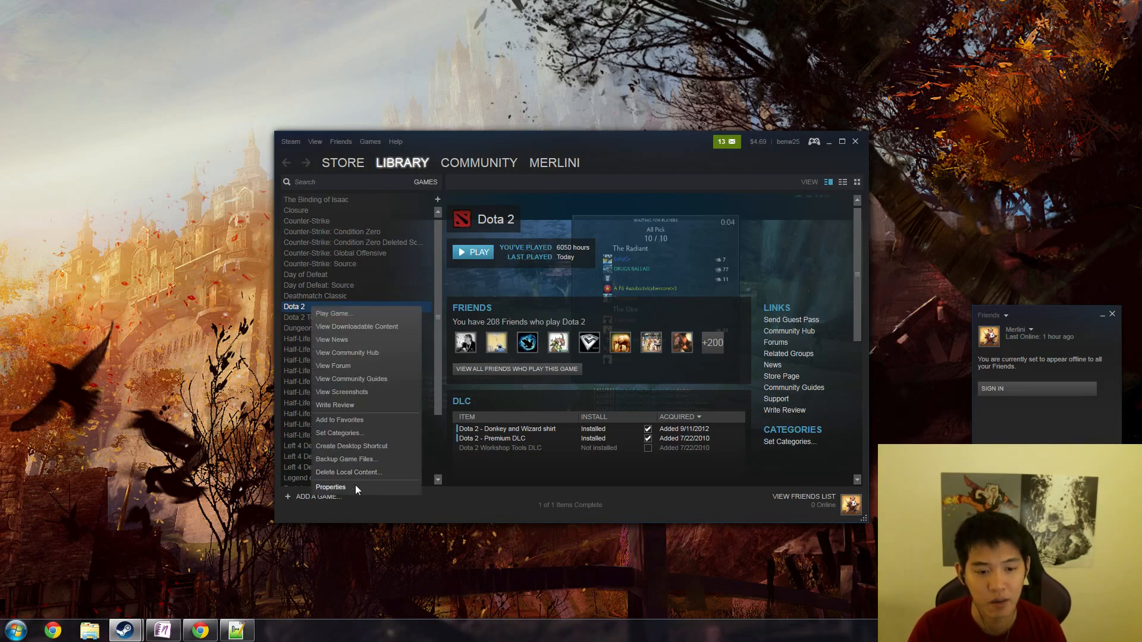
left_click(330, 487)
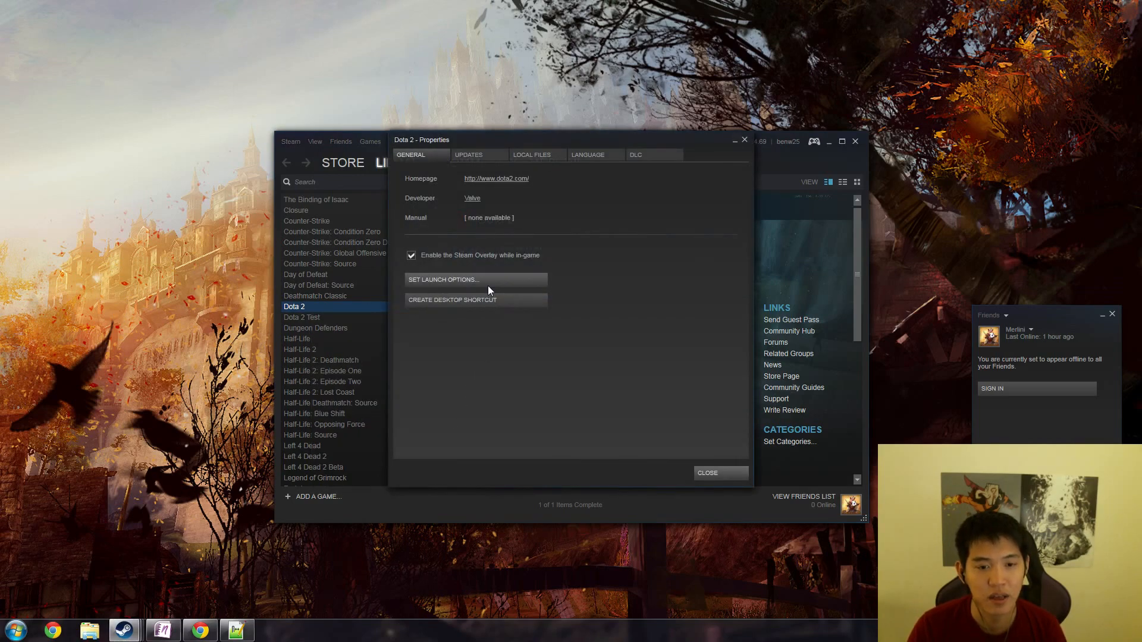
left_click(443, 280)
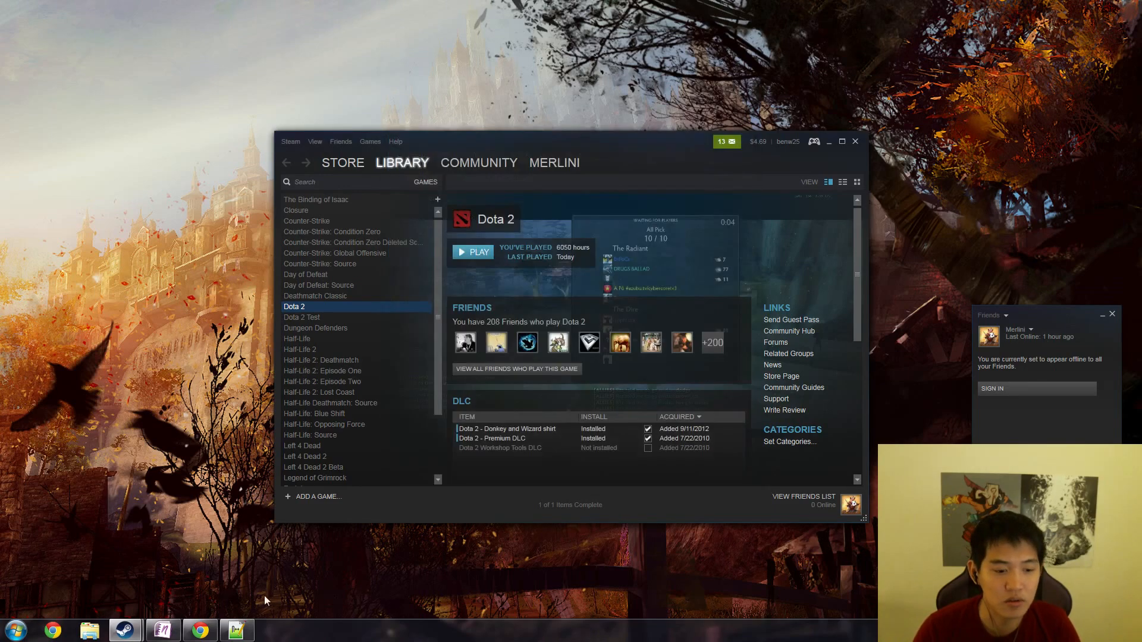
left_click(235, 630)
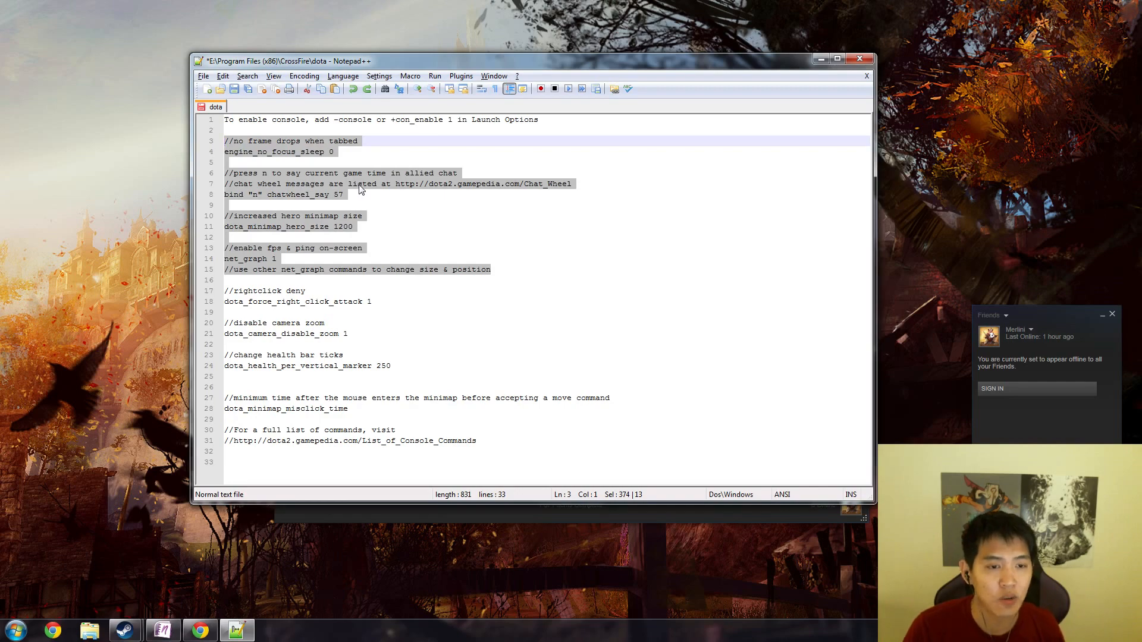
mouse_move(397, 221)
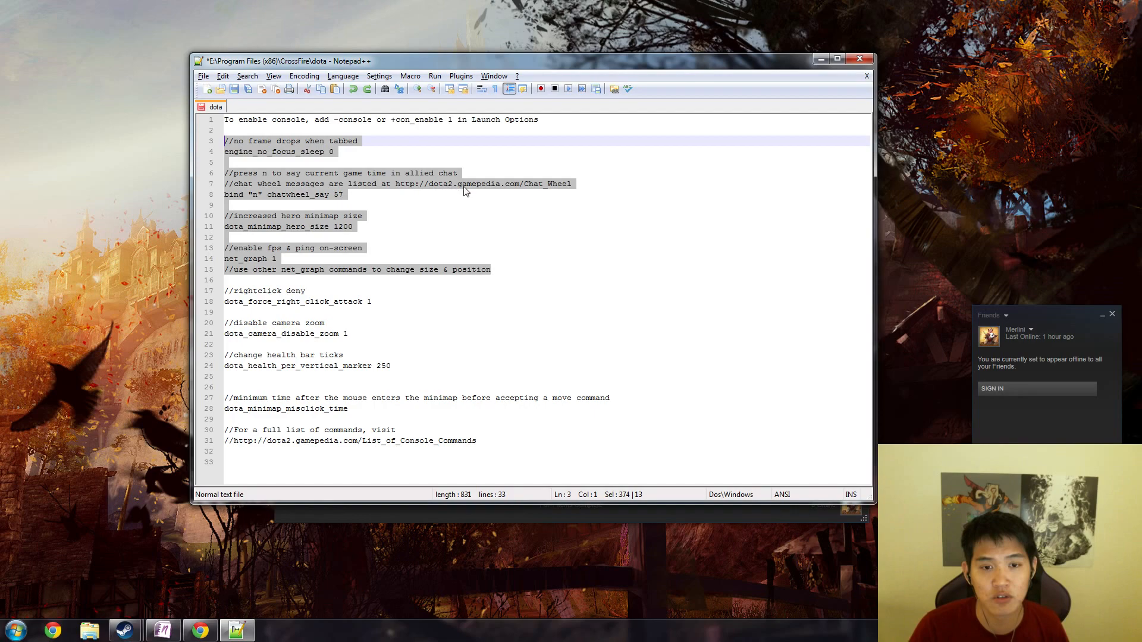
mouse_move(382, 193)
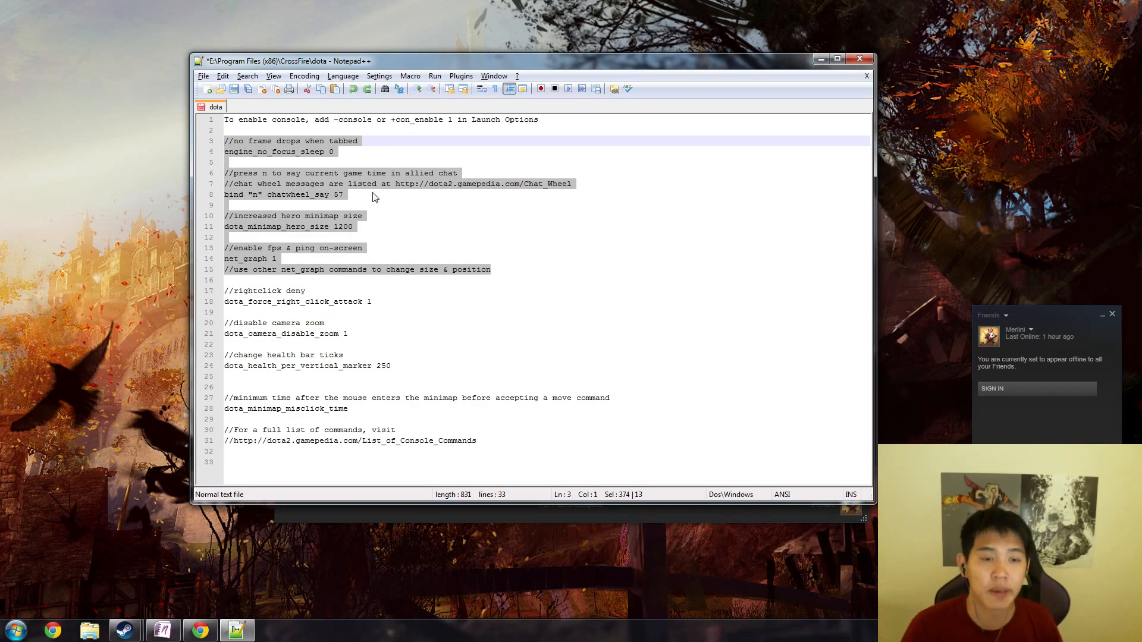
mouse_move(370, 233)
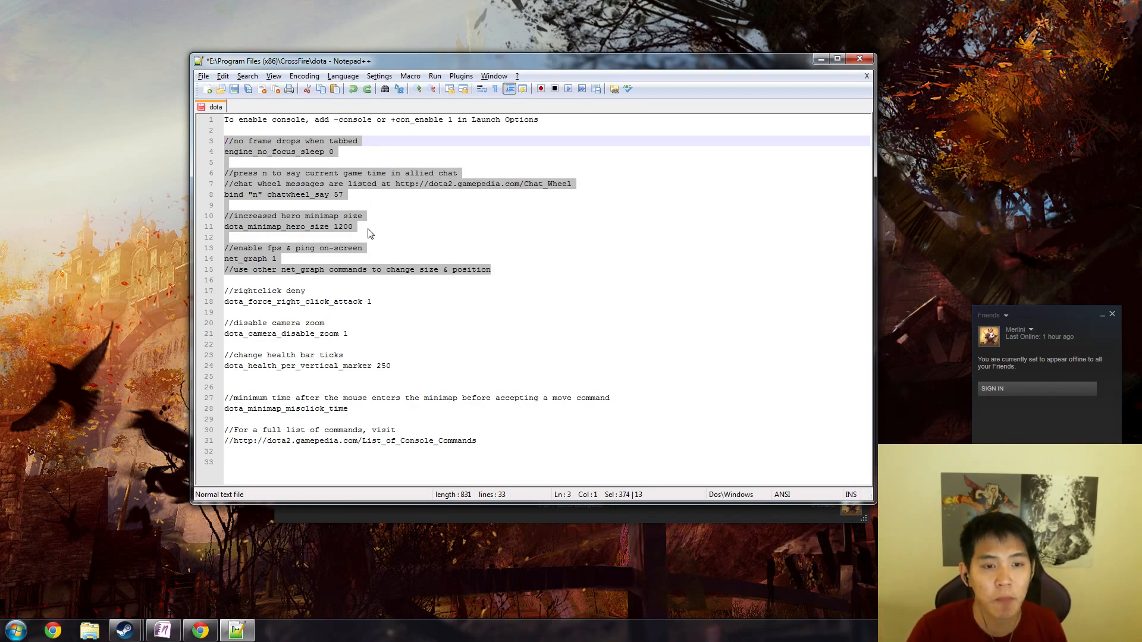
left_click(353, 226)
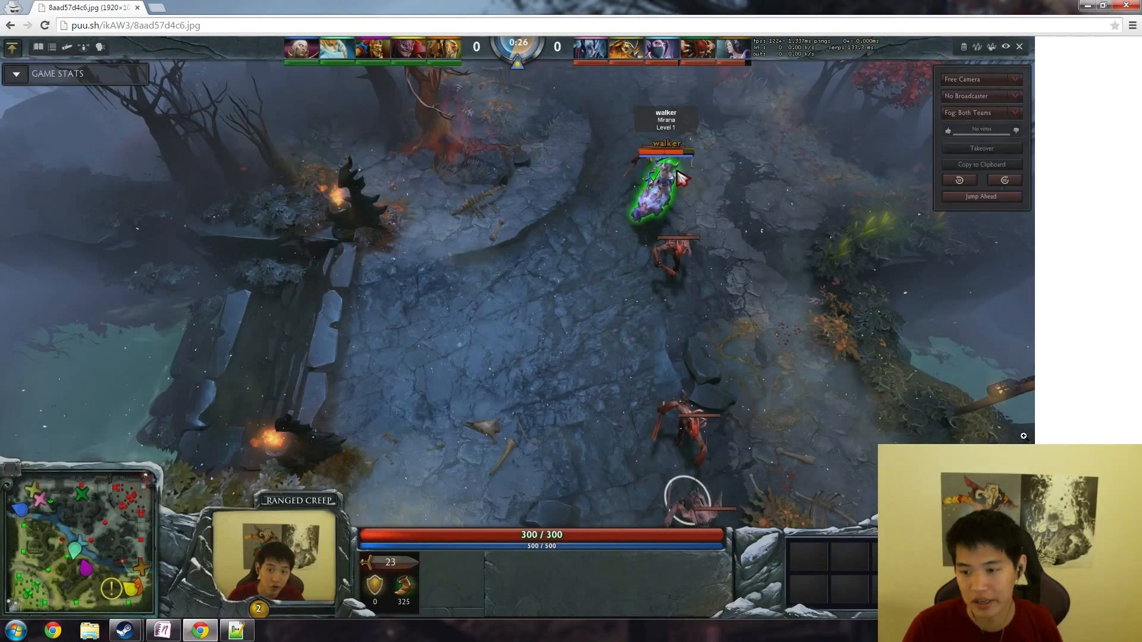
mouse_move(894, 410)
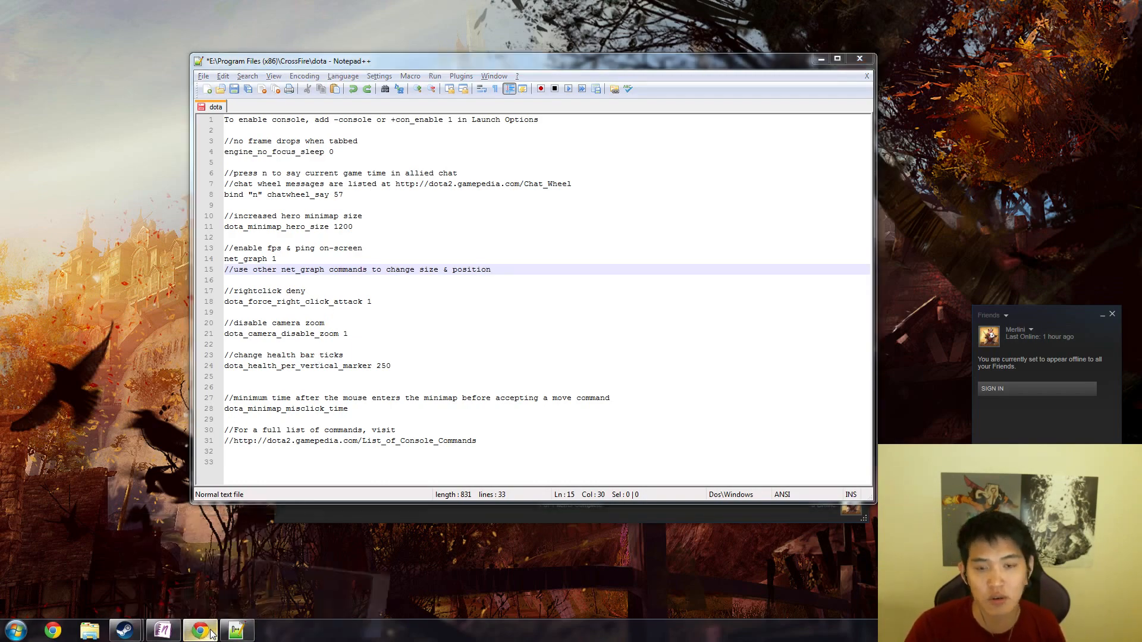
left_click(200, 630)
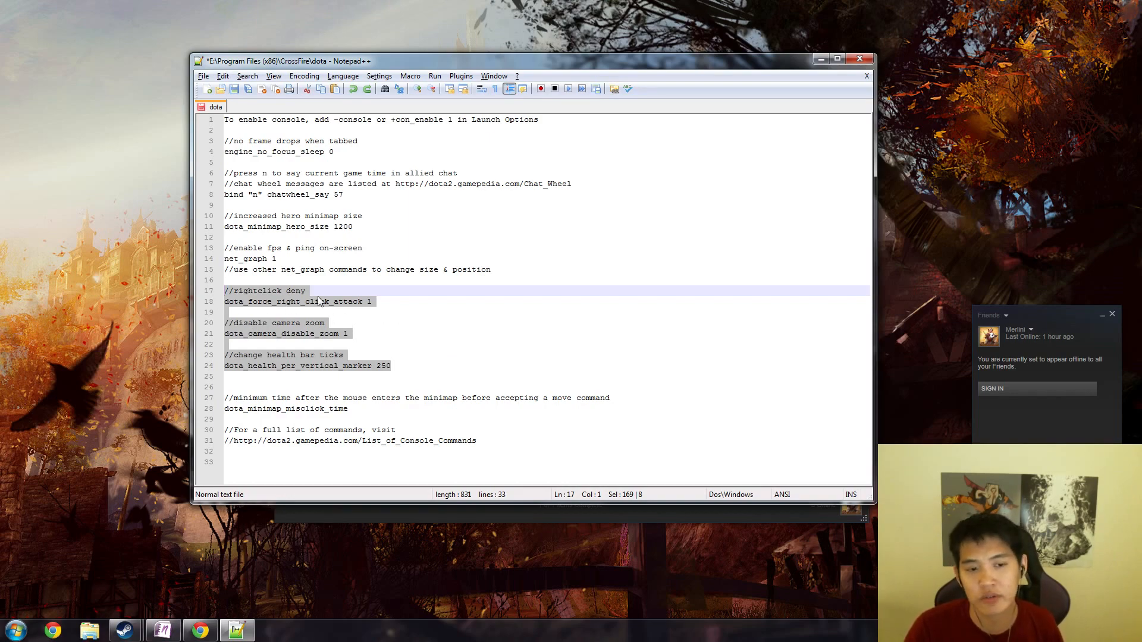
mouse_move(343, 333)
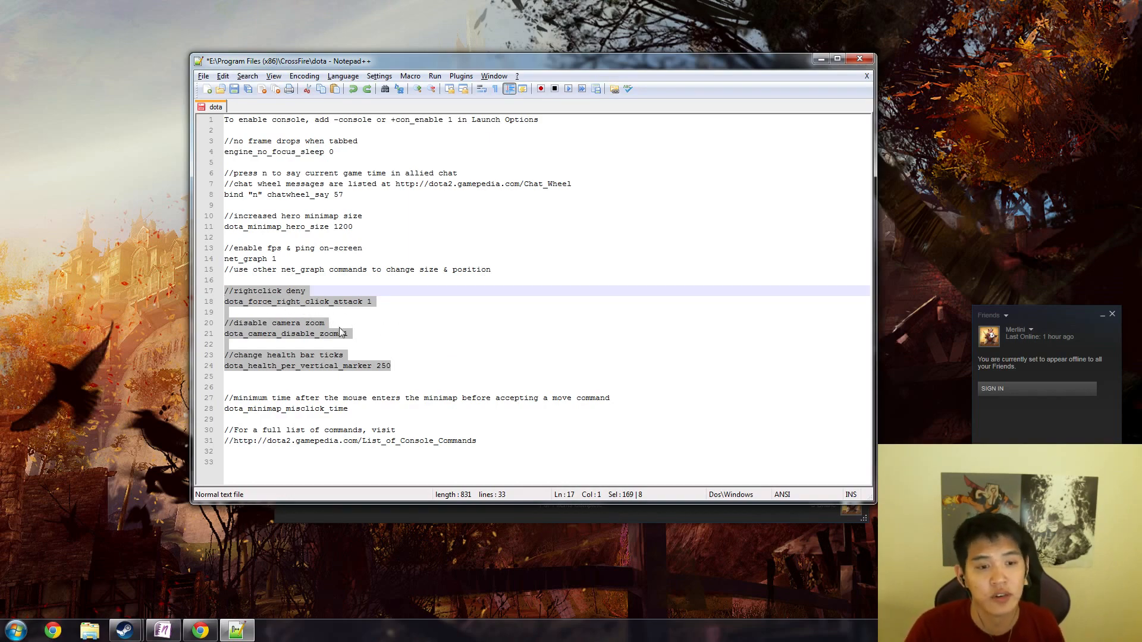
Step: Enter '1' in the Dota commands file near the selected command block
type("1")
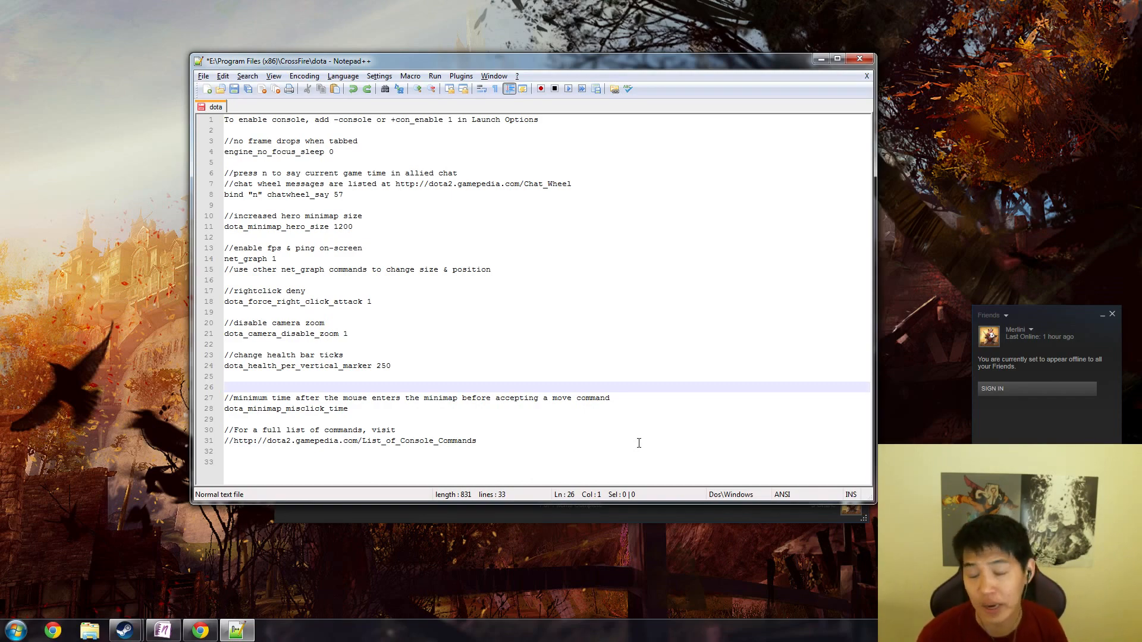
mouse_move(500, 215)
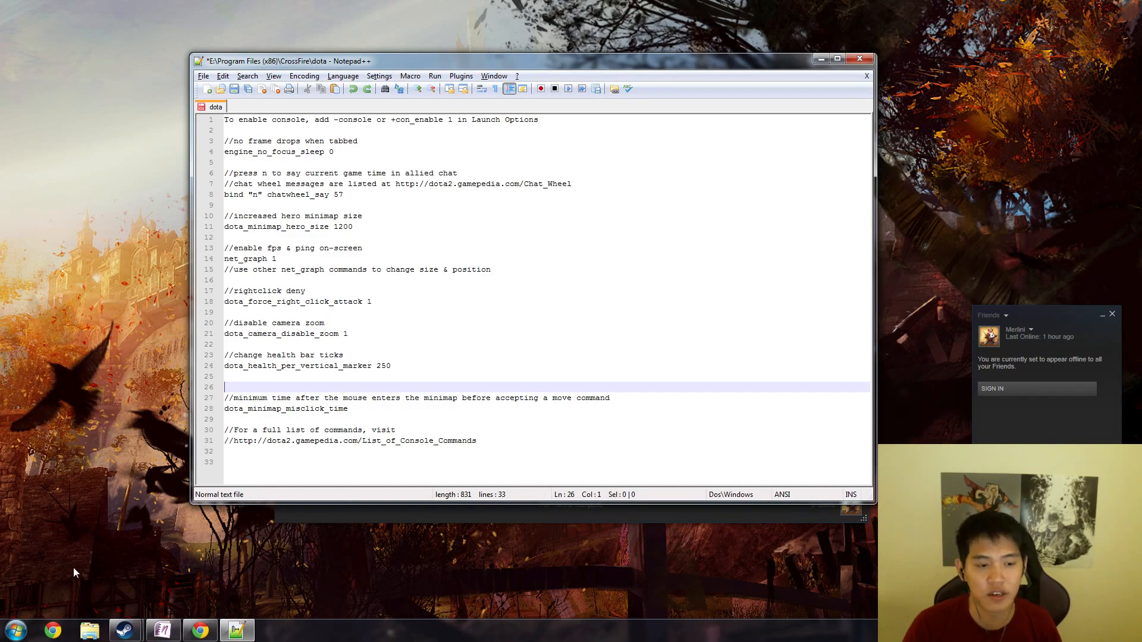
mouse_move(145, 540)
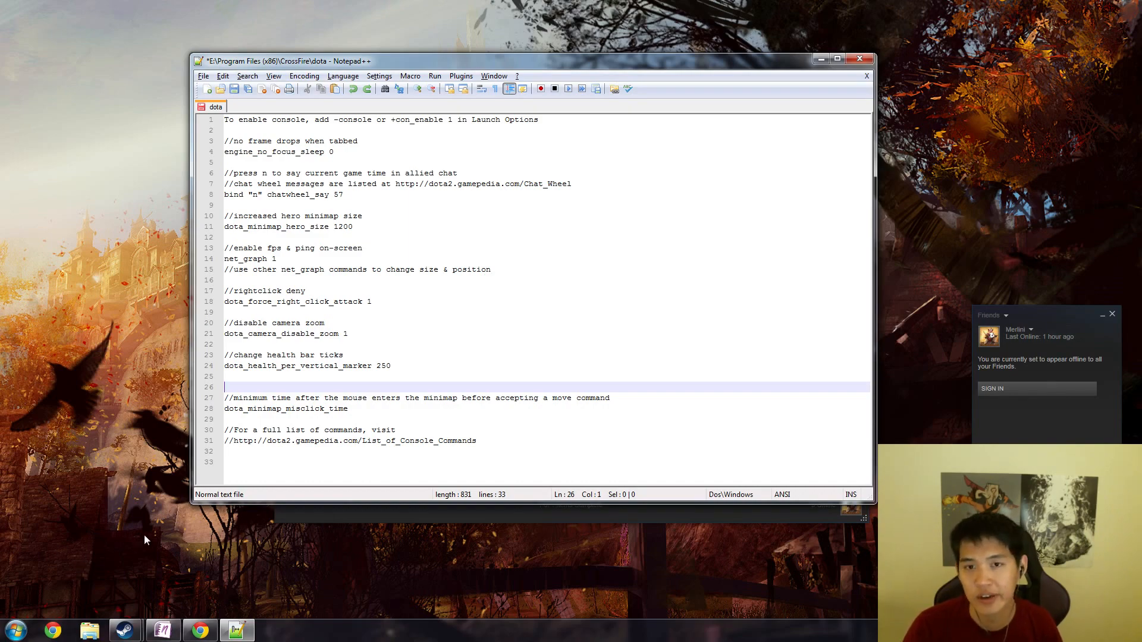
mouse_move(134, 532)
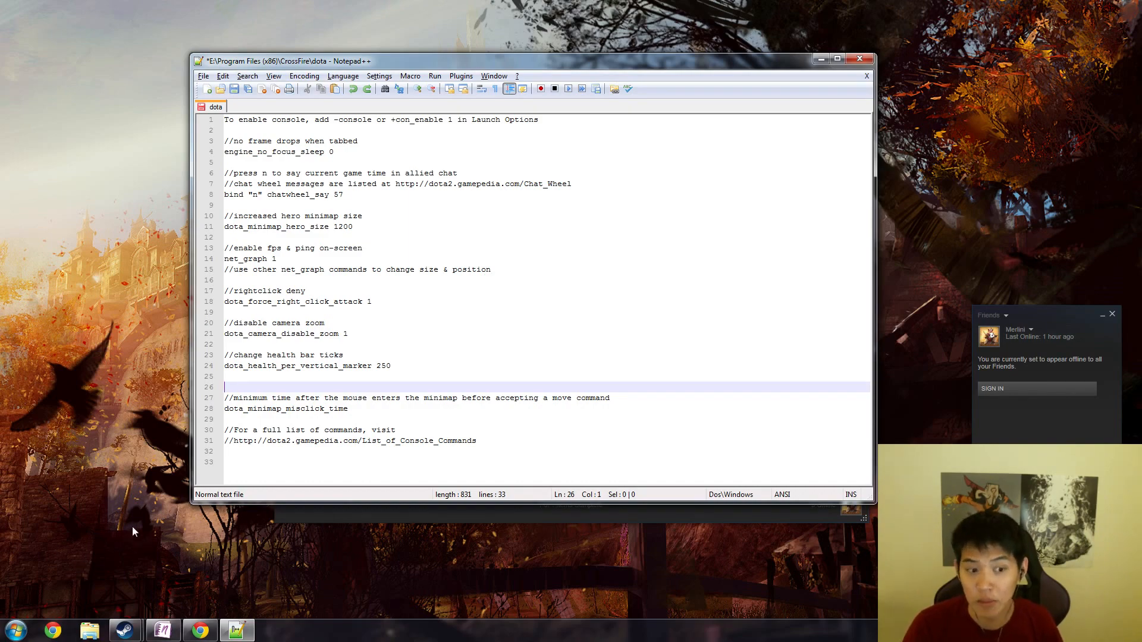
mouse_move(148, 515)
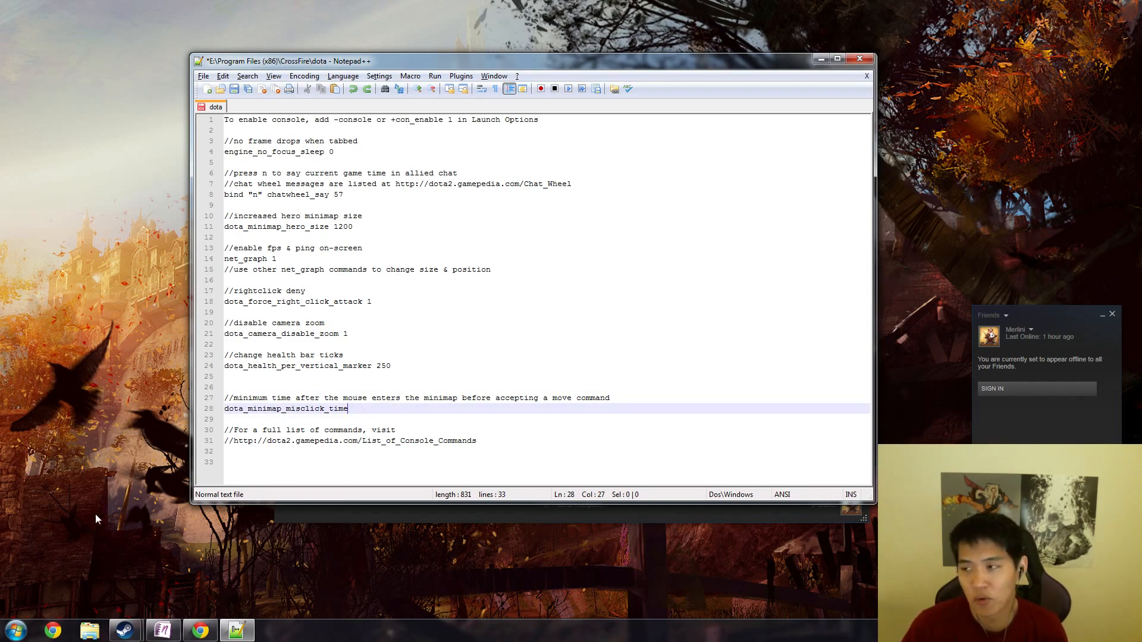
mouse_move(113, 493)
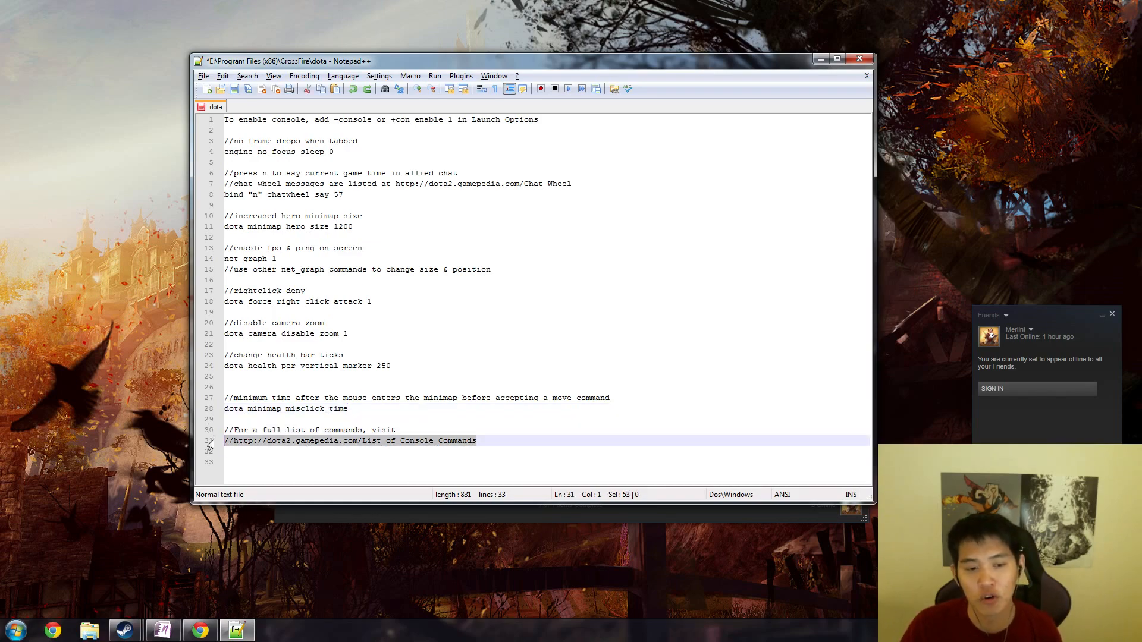
mouse_move(466, 382)
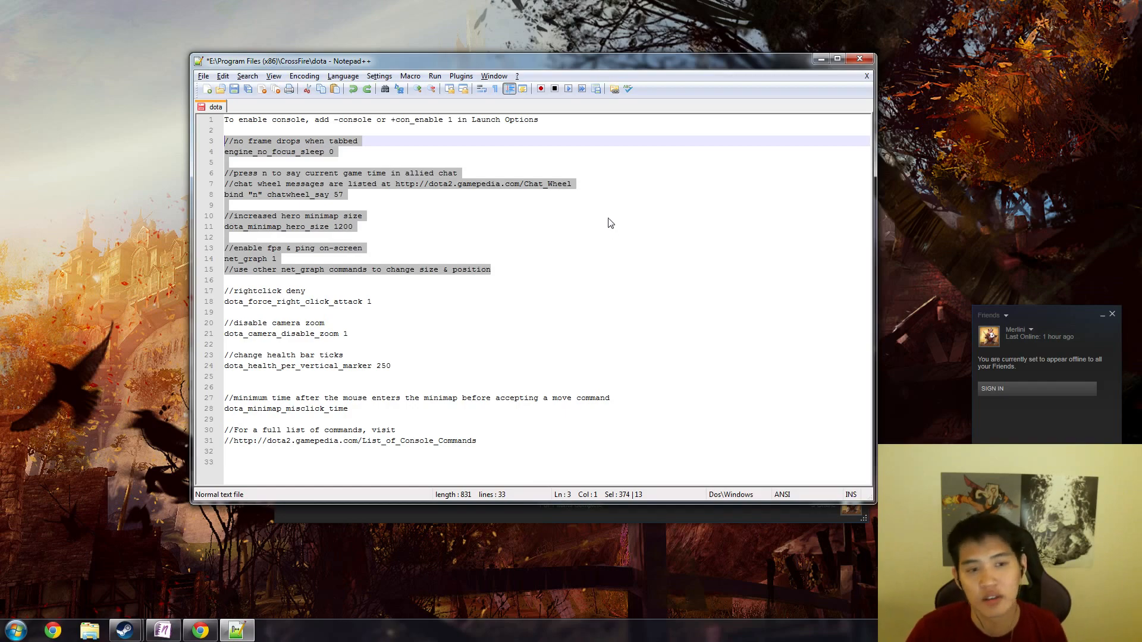
mouse_move(367, 204)
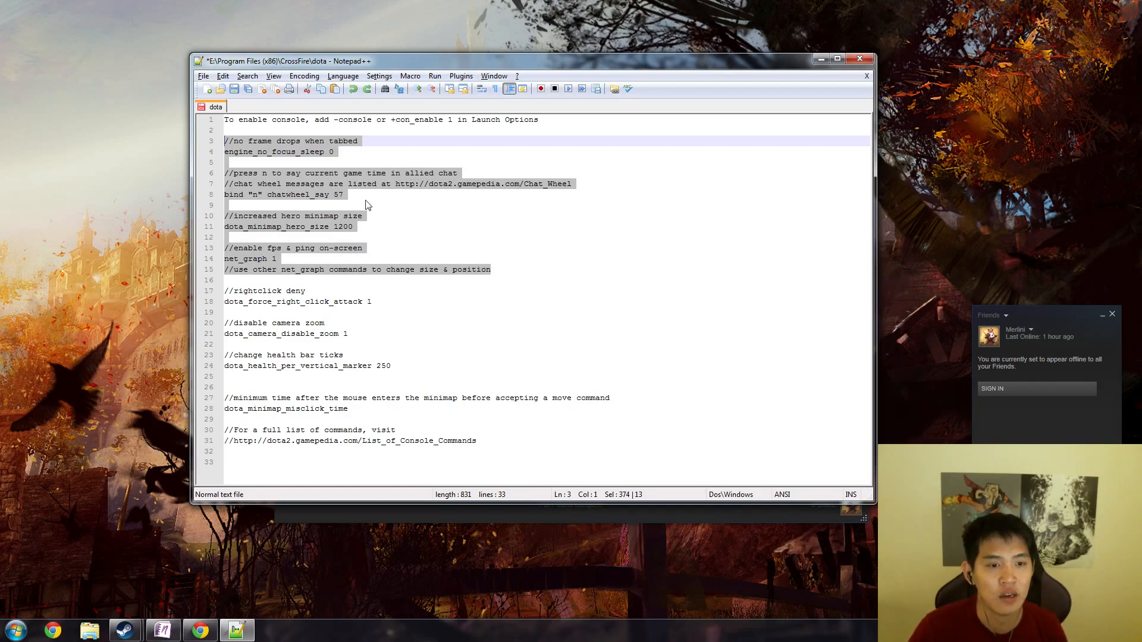